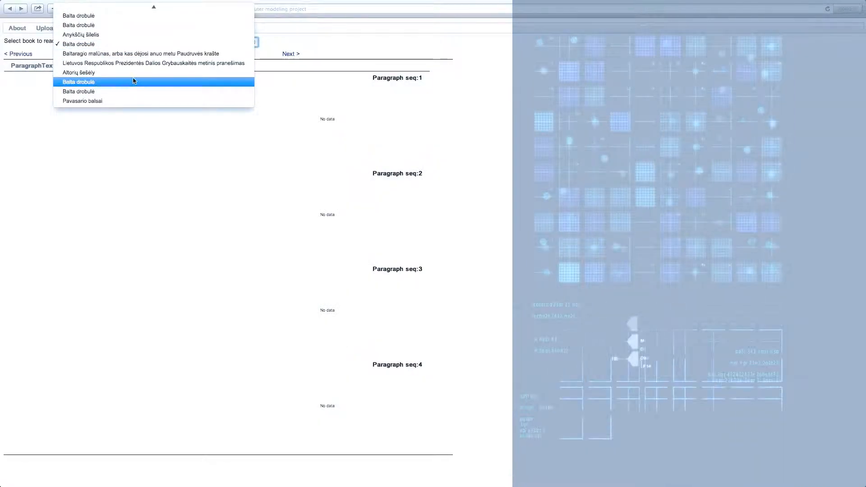
Select 'Altorių šešėly' in the book-to-read dropdown to display its paragraphs with emotion charts
left_click(78, 72)
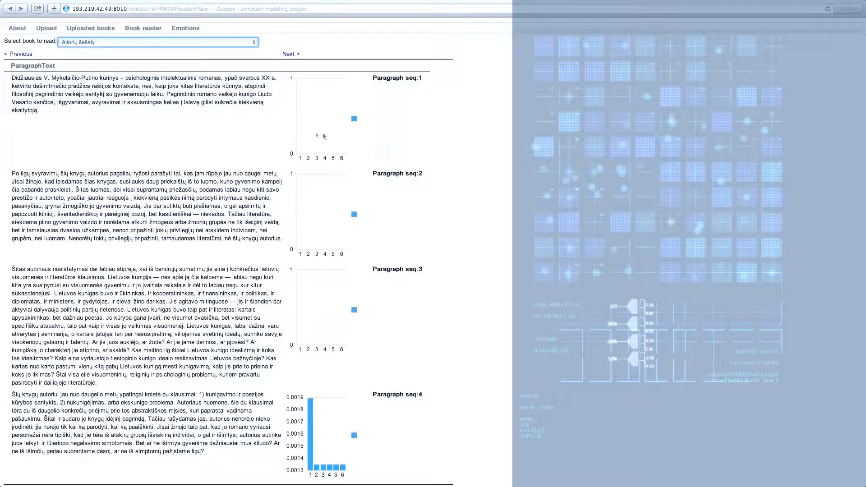